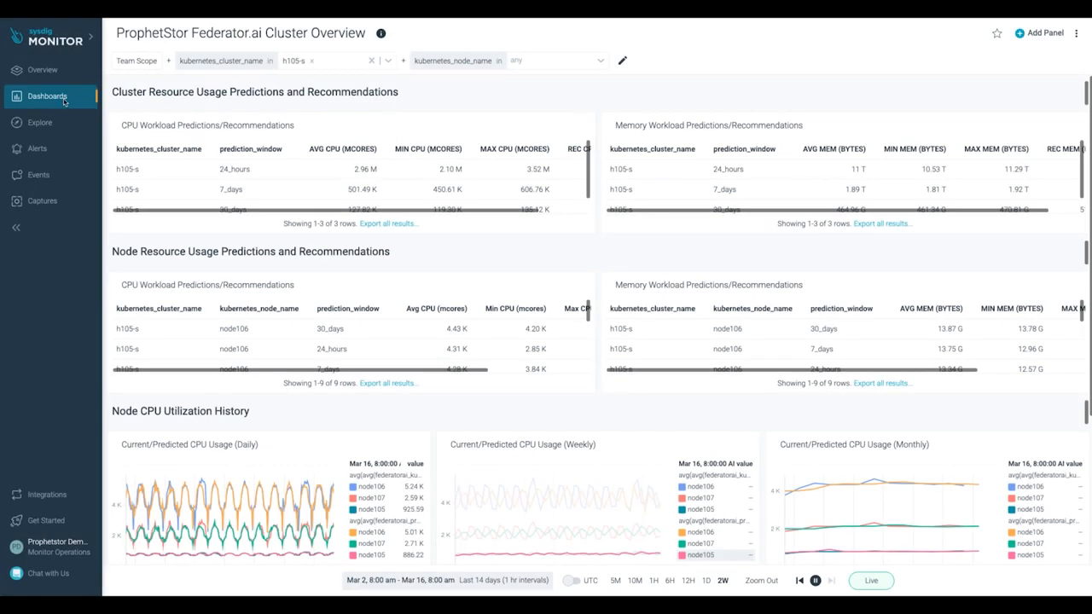
Reopen the Federator.ai Cluster Overview dashboard from My Dashboards
left_click(46, 96)
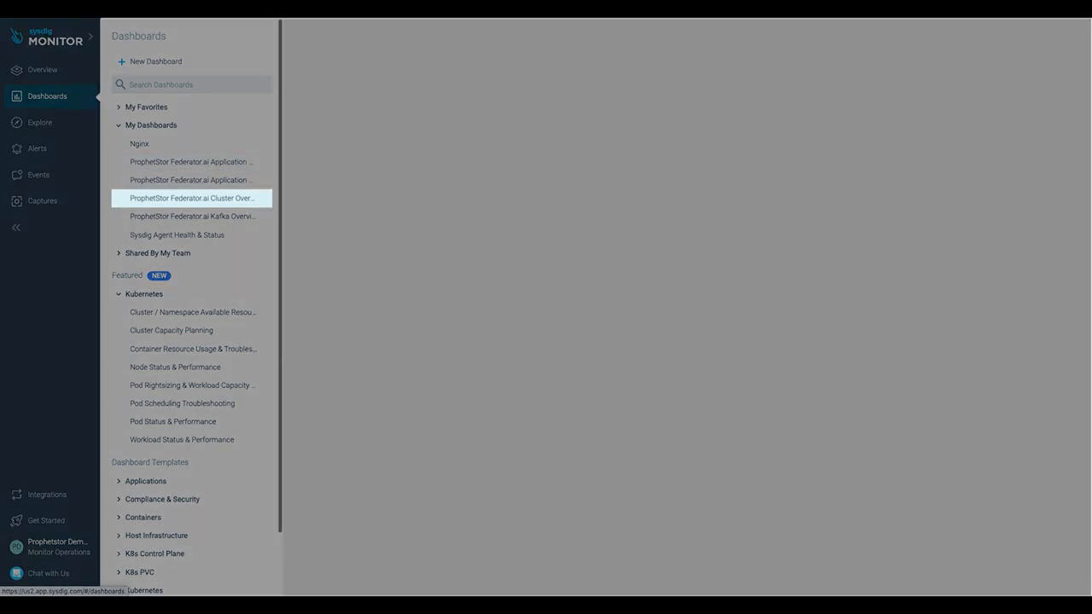
left_click(191, 197)
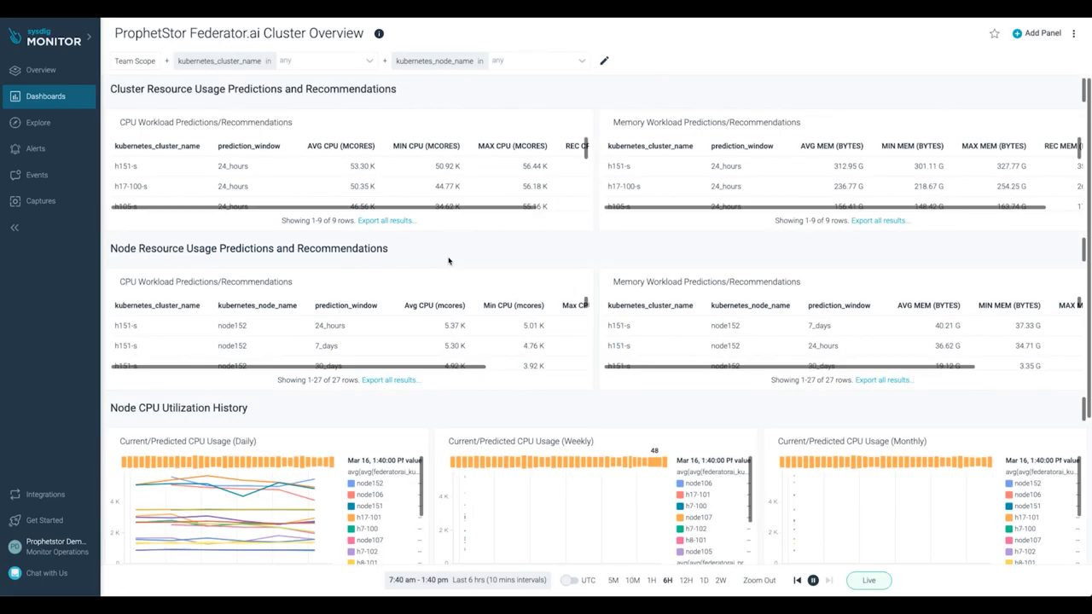
mouse_move(350, 70)
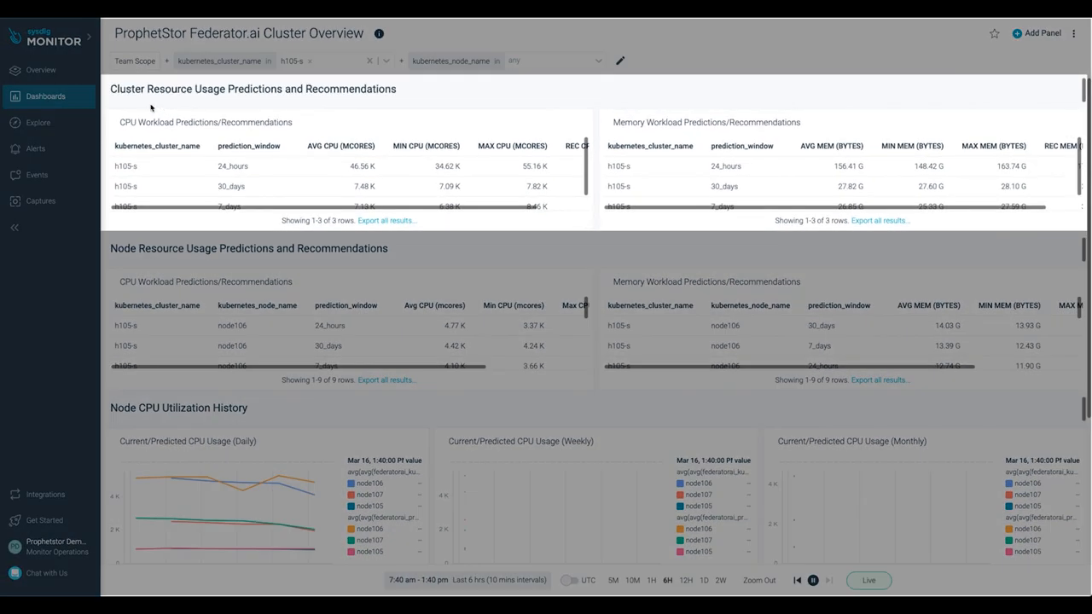
mouse_move(342, 181)
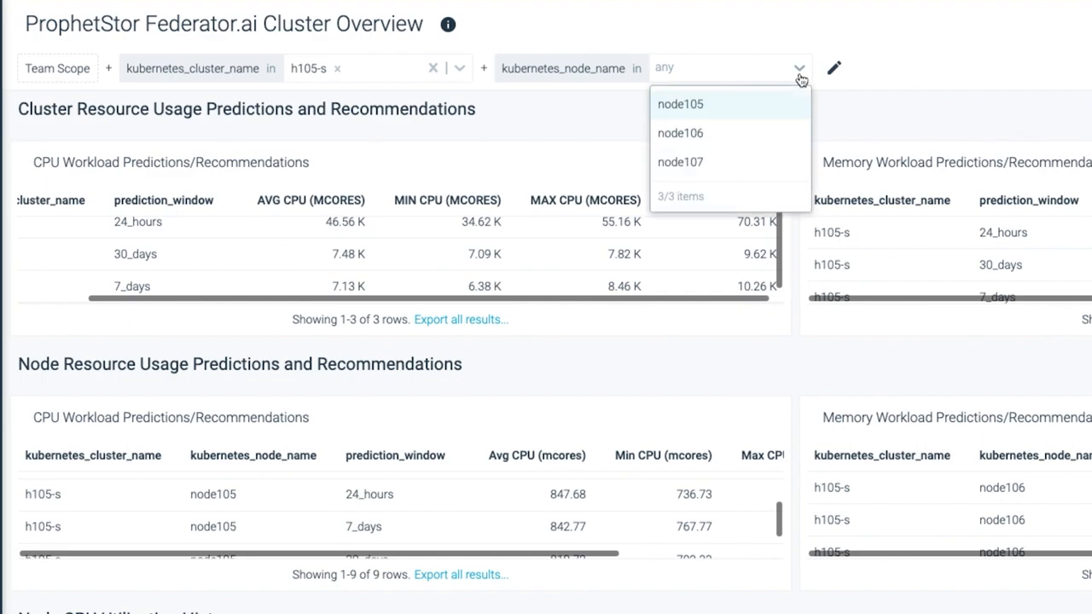
mouse_move(725, 131)
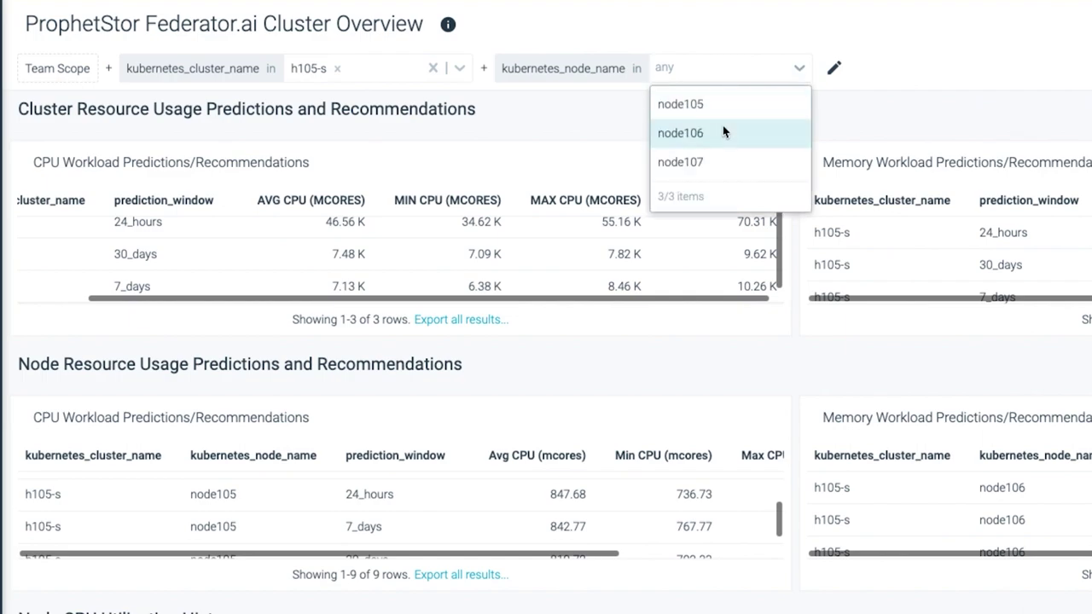
Scope the dashboard to node106 and maximize its Memory Workload Predictions panel
left_click(679, 133)
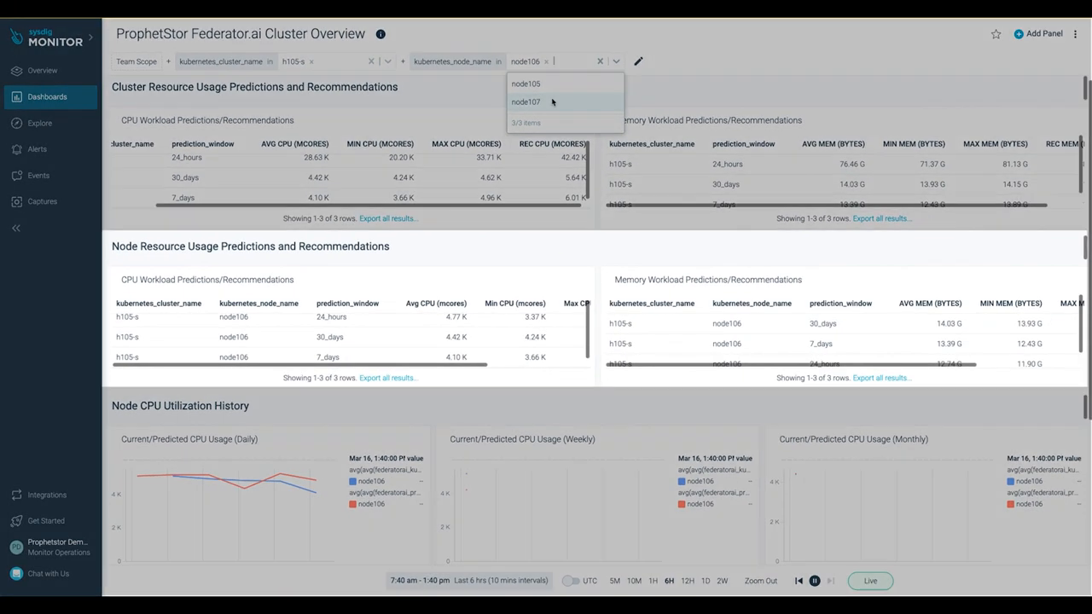
left_click(525, 102)
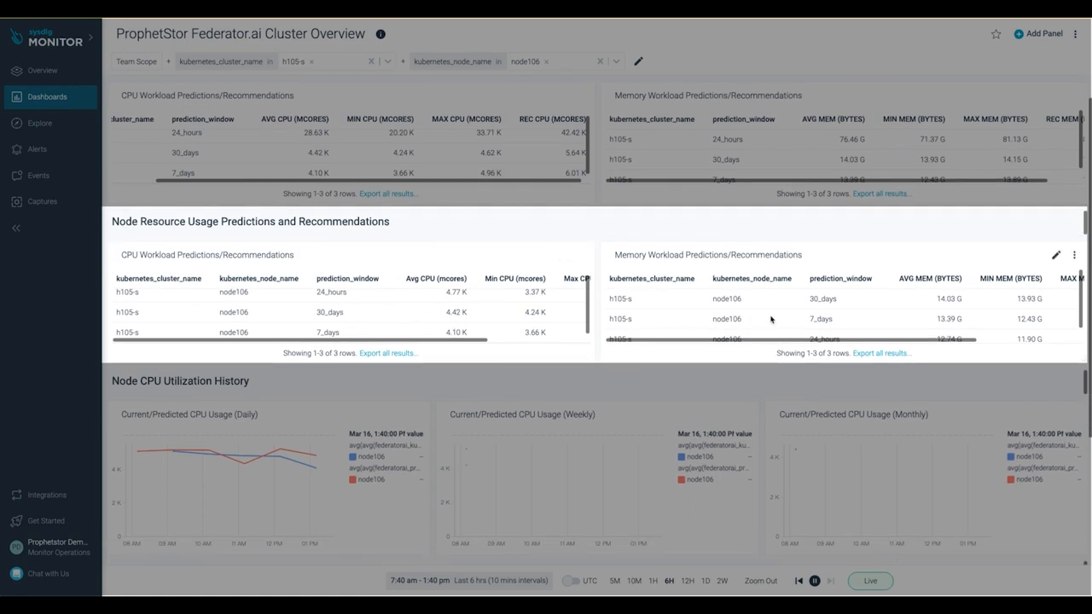
left_click(1075, 256)
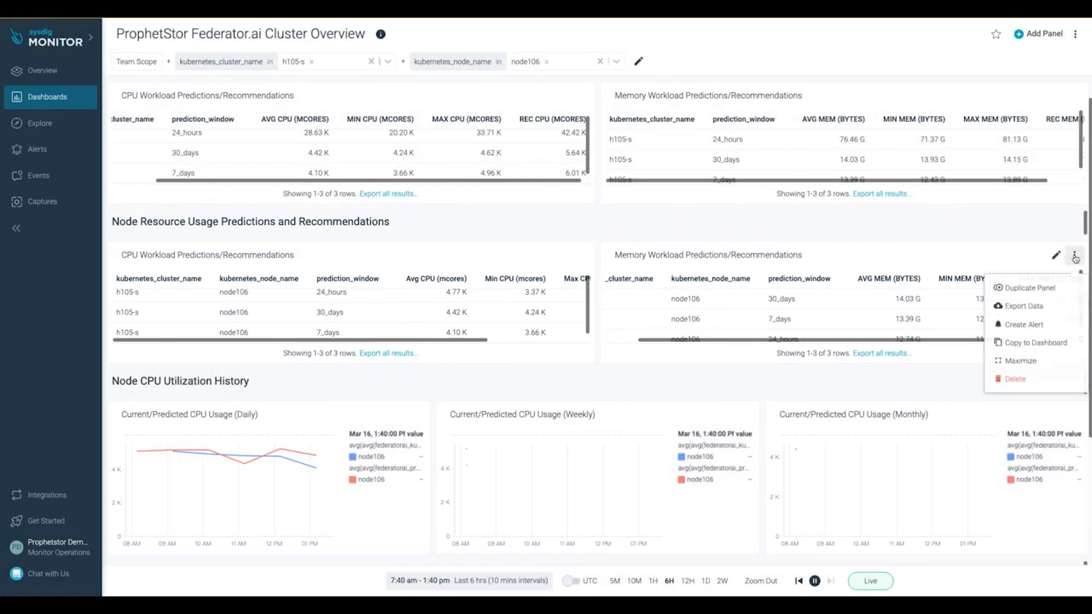
left_click(1014, 362)
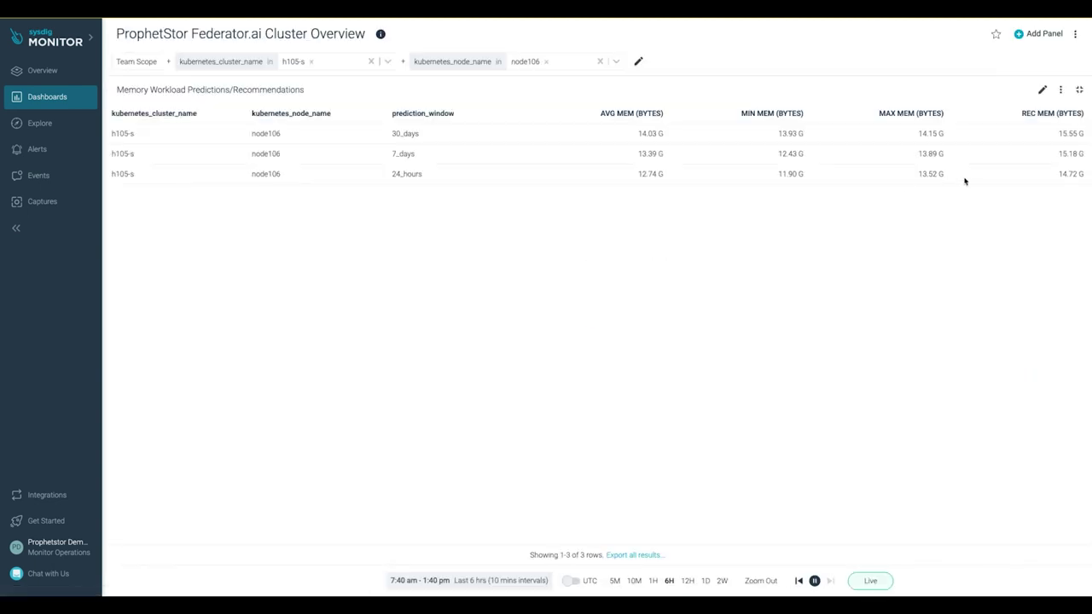
mouse_move(426, 171)
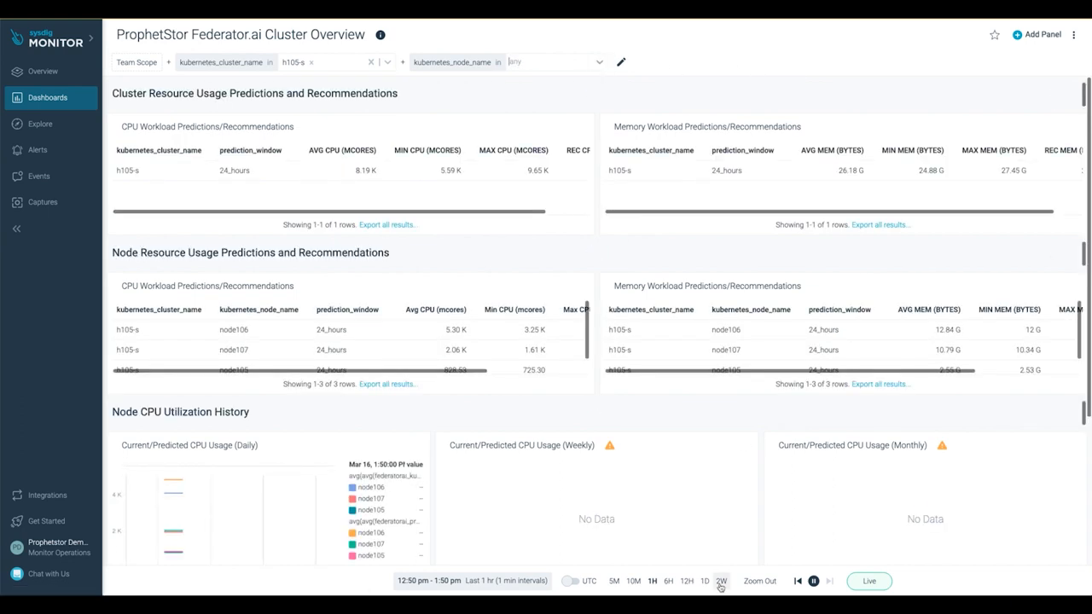
Show the last 2 weeks of data and review the node charts
left_click(723, 580)
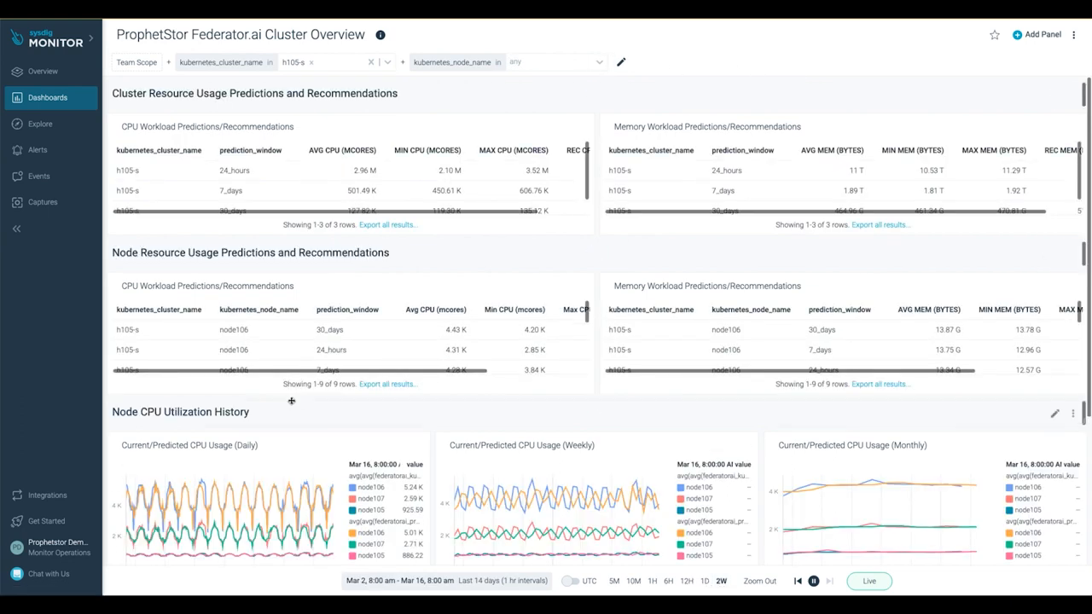
scroll("down", 3)
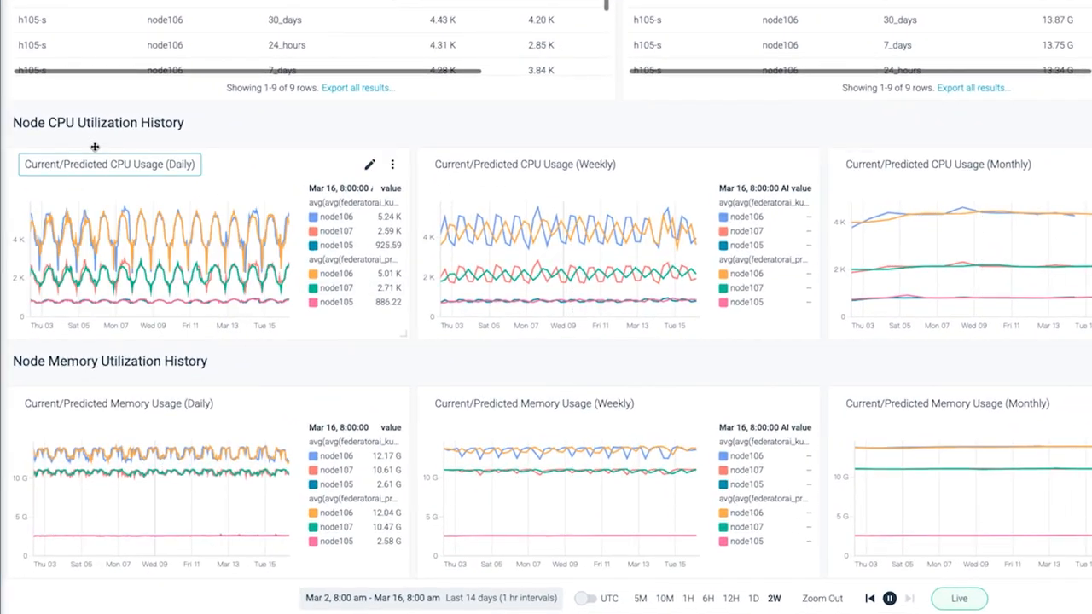
mouse_move(251, 277)
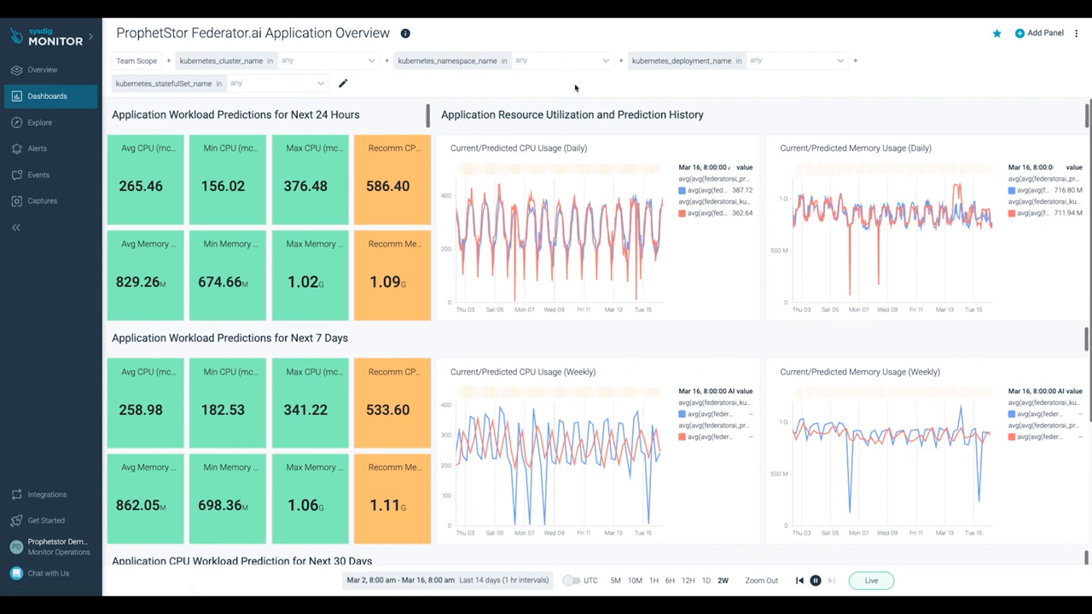
Scope the Application Overview to cluster h105-s and the mongodb deployment
left_click(327, 62)
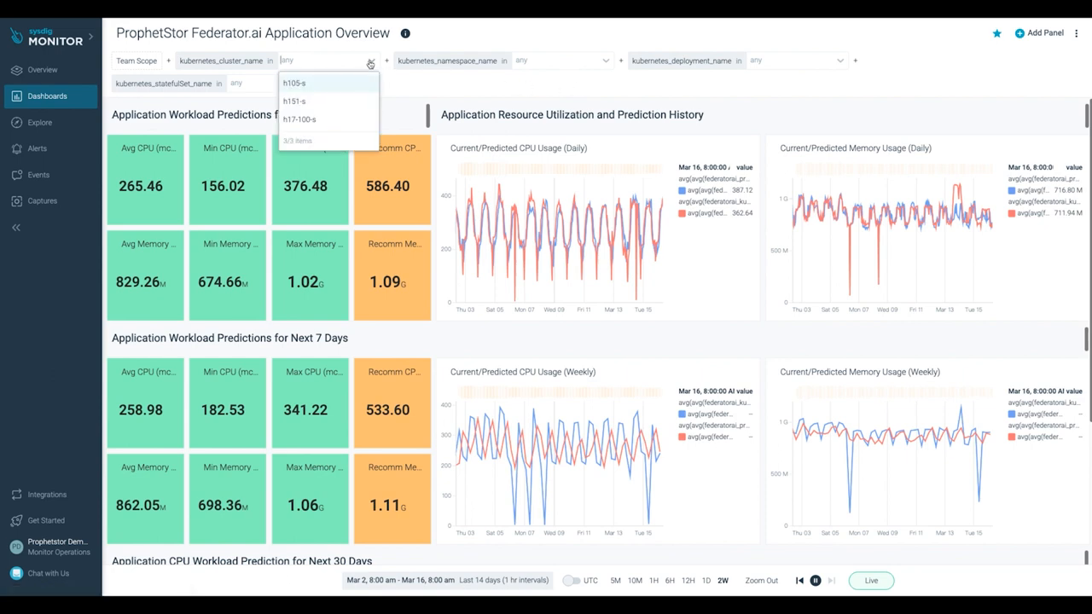
left_click(295, 81)
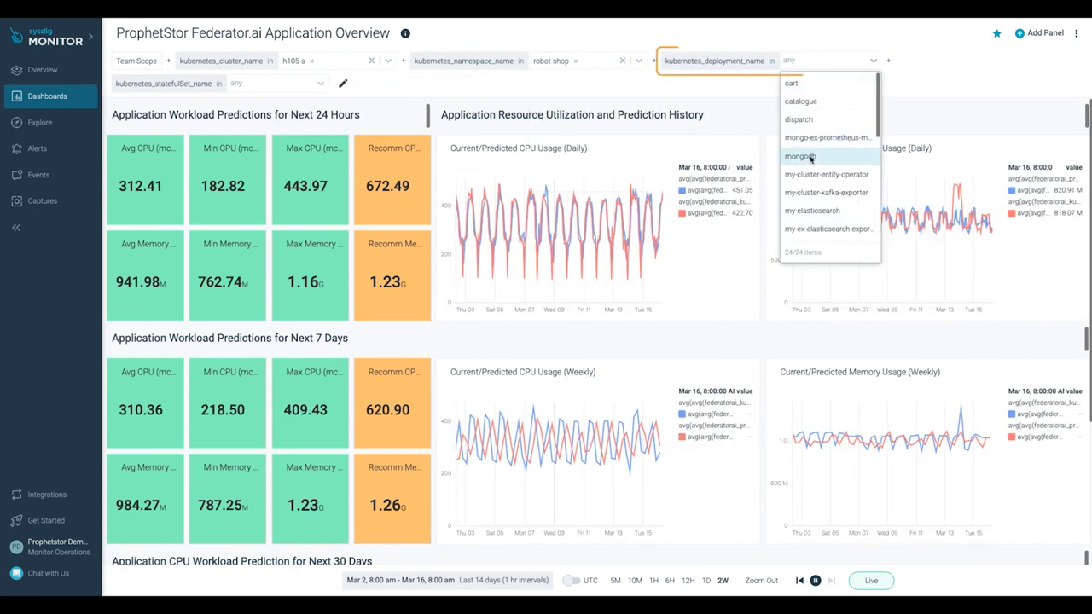
left_click(802, 157)
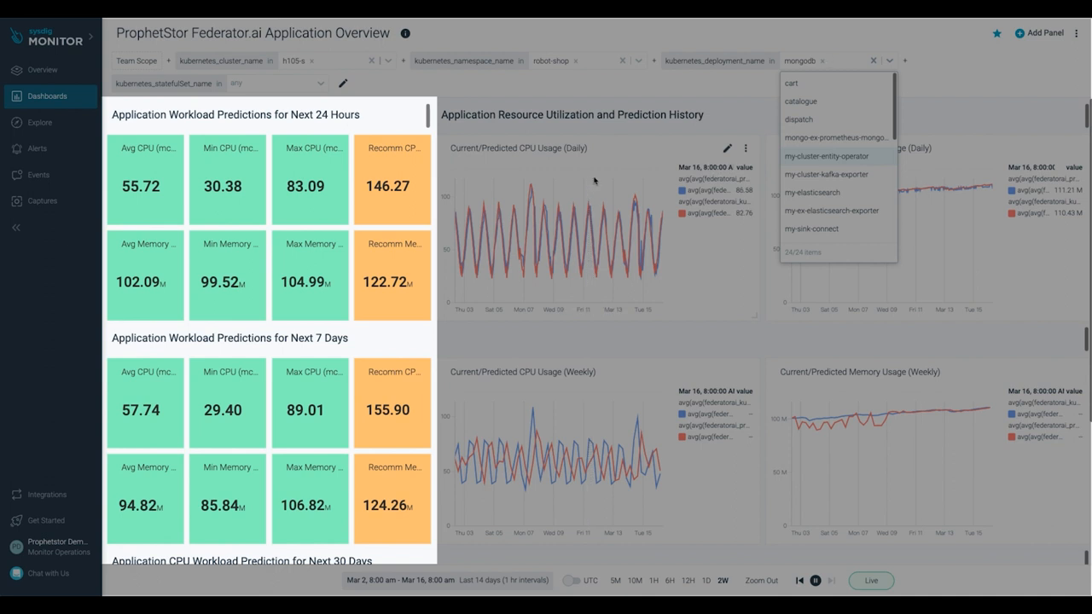
Scroll through the mongodb deployment's prediction and recommendation charts
scroll("down", 3)
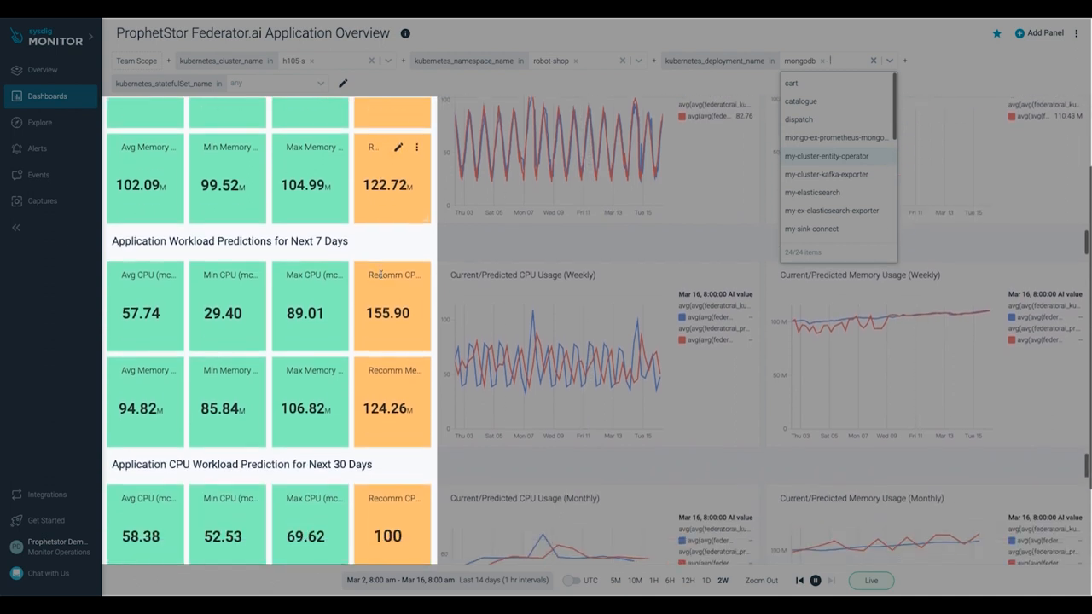
scroll("down", 3)
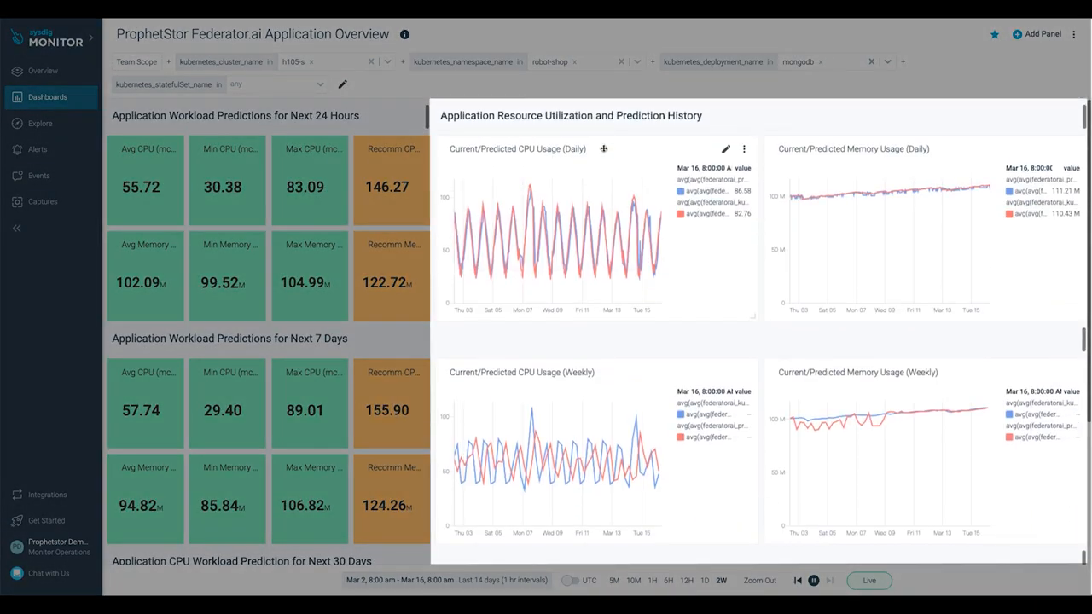
mouse_move(887, 196)
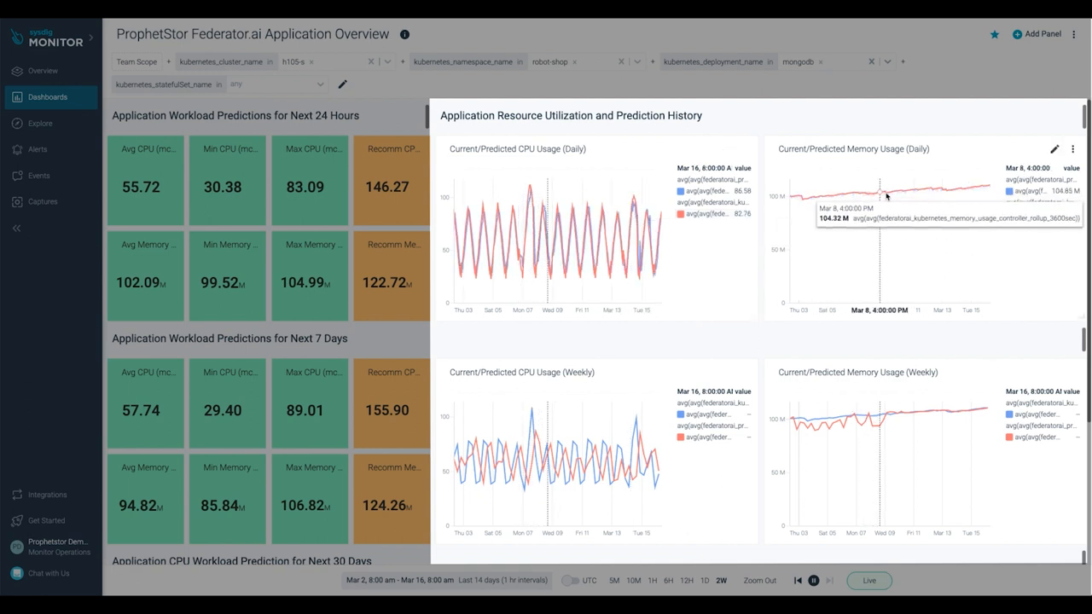
scroll("down", 3)
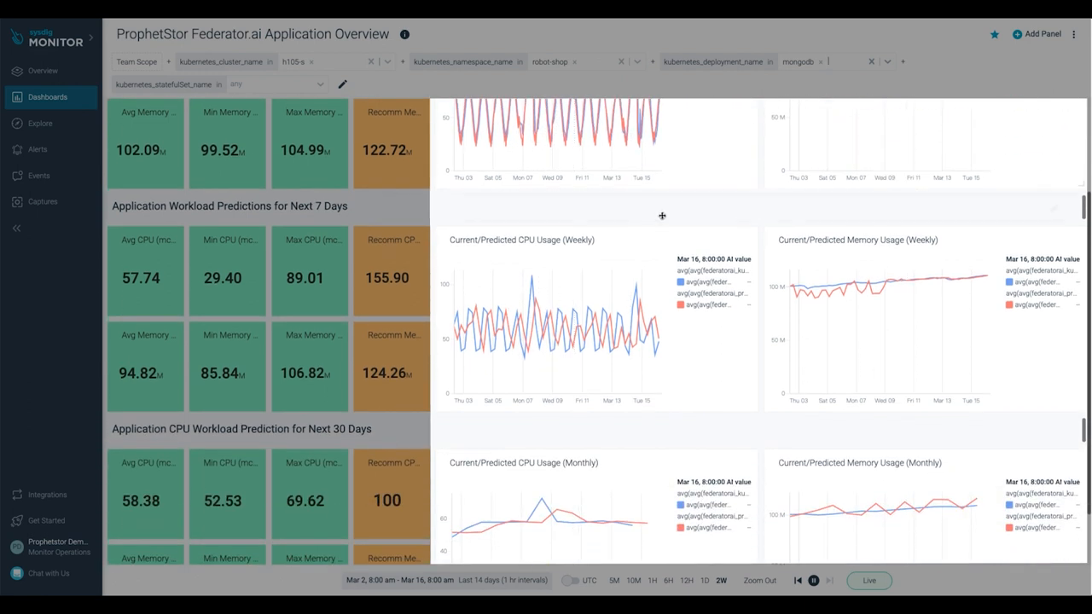
scroll("down", 3)
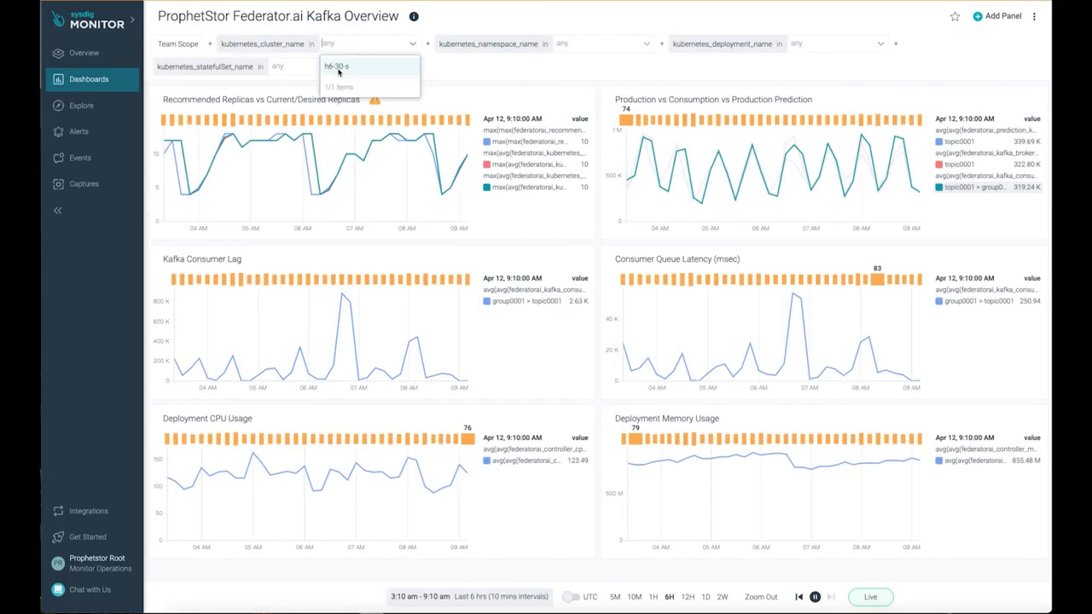
Scope the Kafka Overview to namespace myproject and deployment consumer
left_click(334, 65)
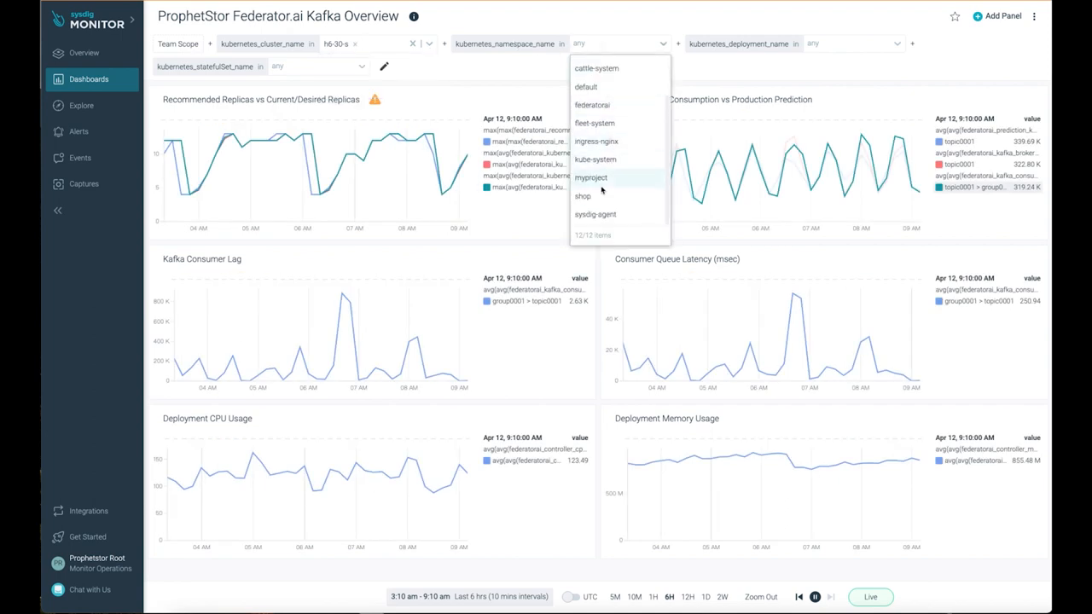
left_click(590, 177)
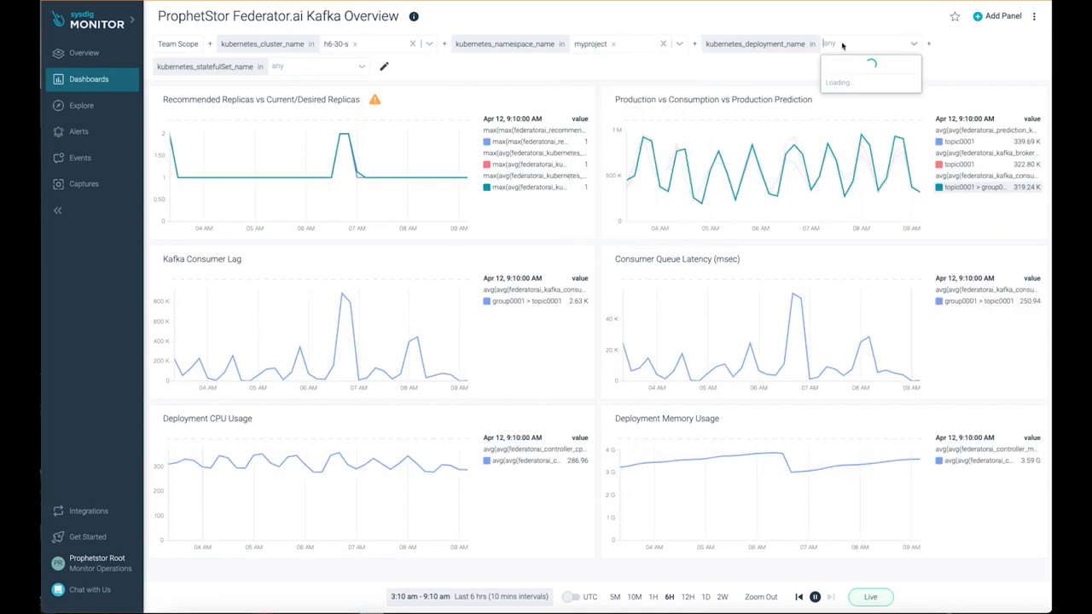
type("consumer")
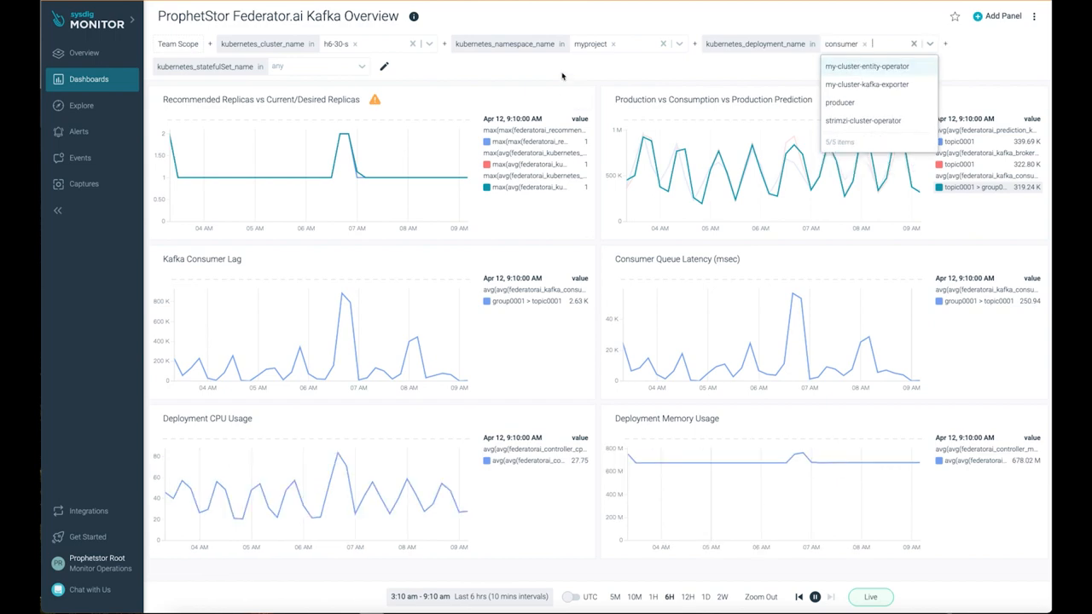
mouse_move(346, 139)
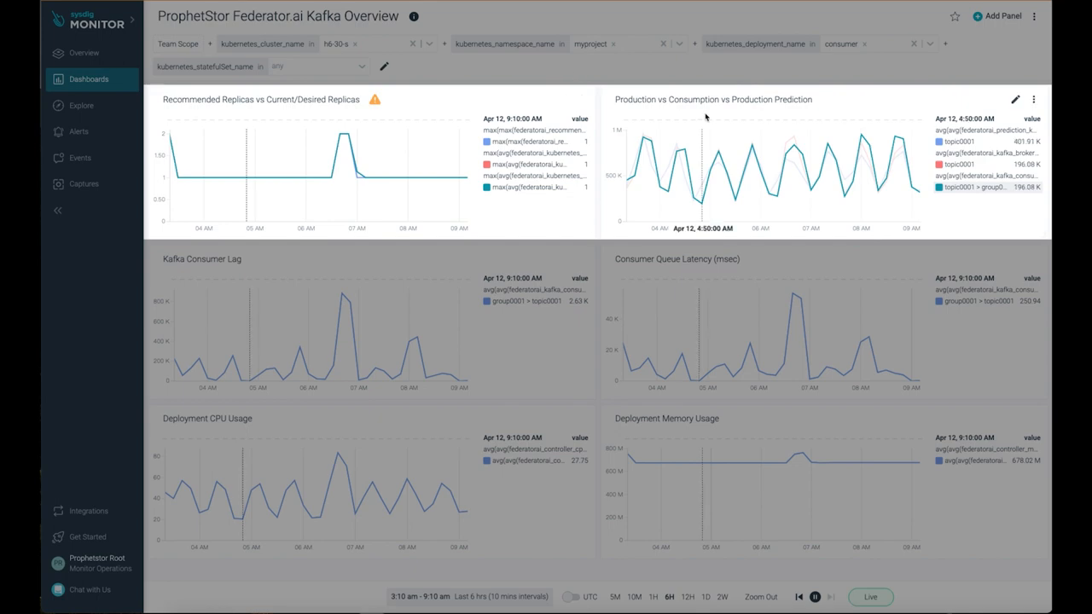
mouse_move(781, 187)
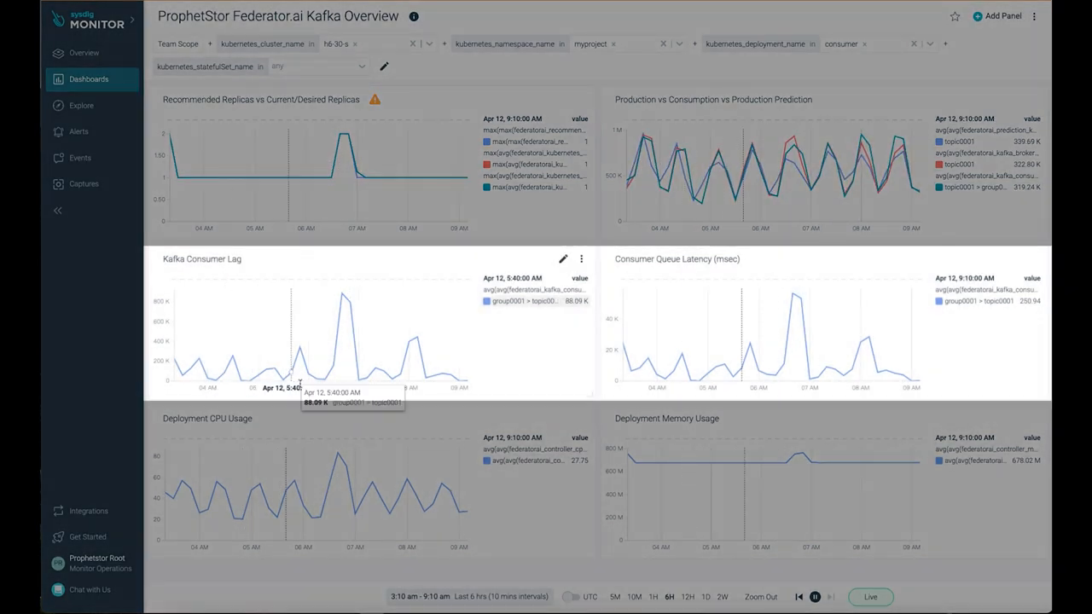
mouse_move(343, 300)
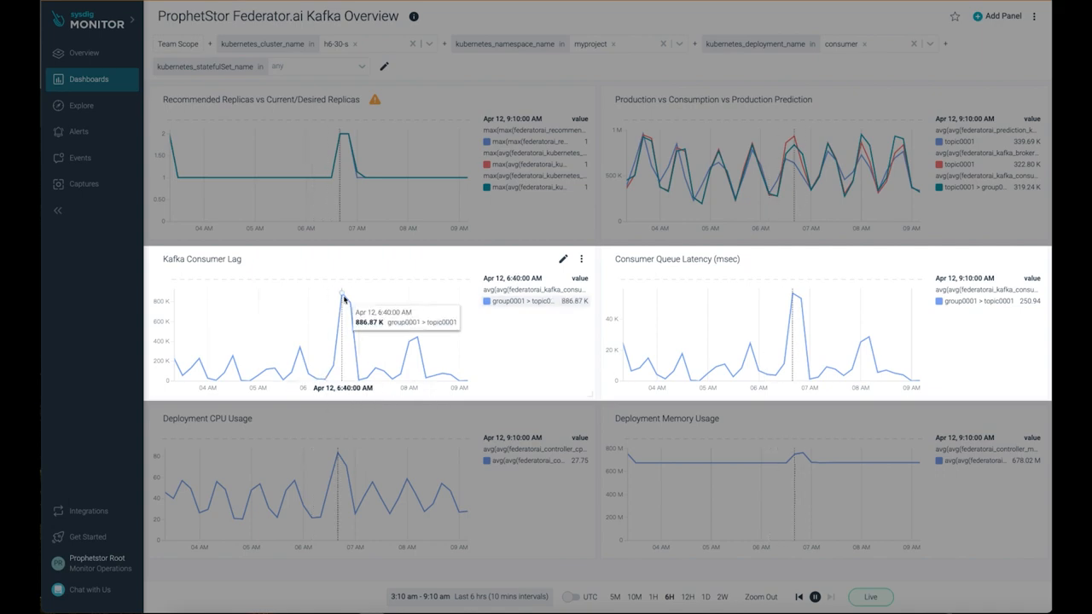
mouse_move(722, 269)
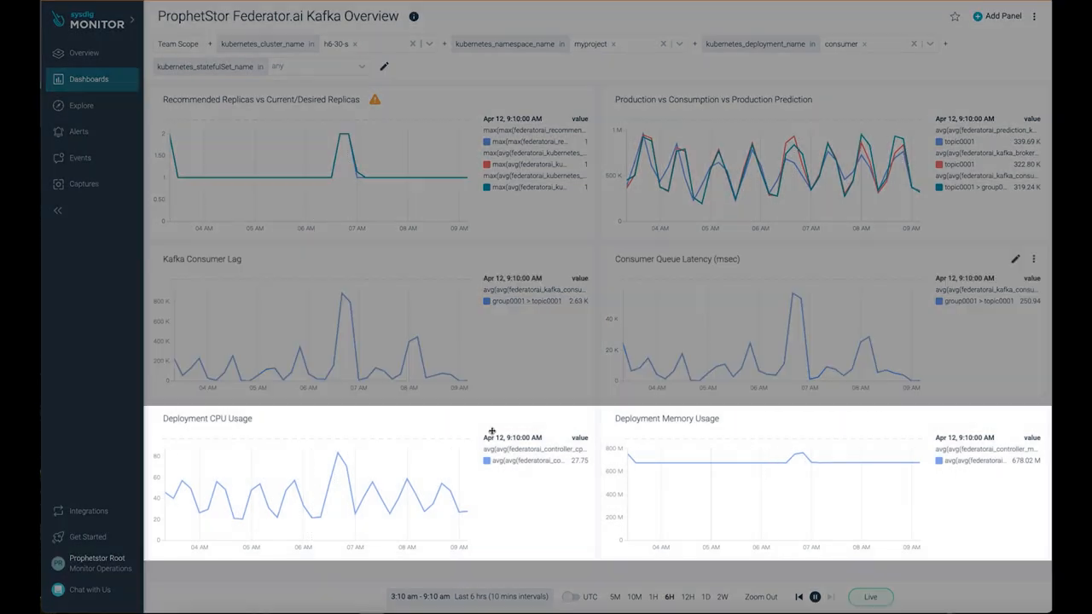
mouse_move(326, 500)
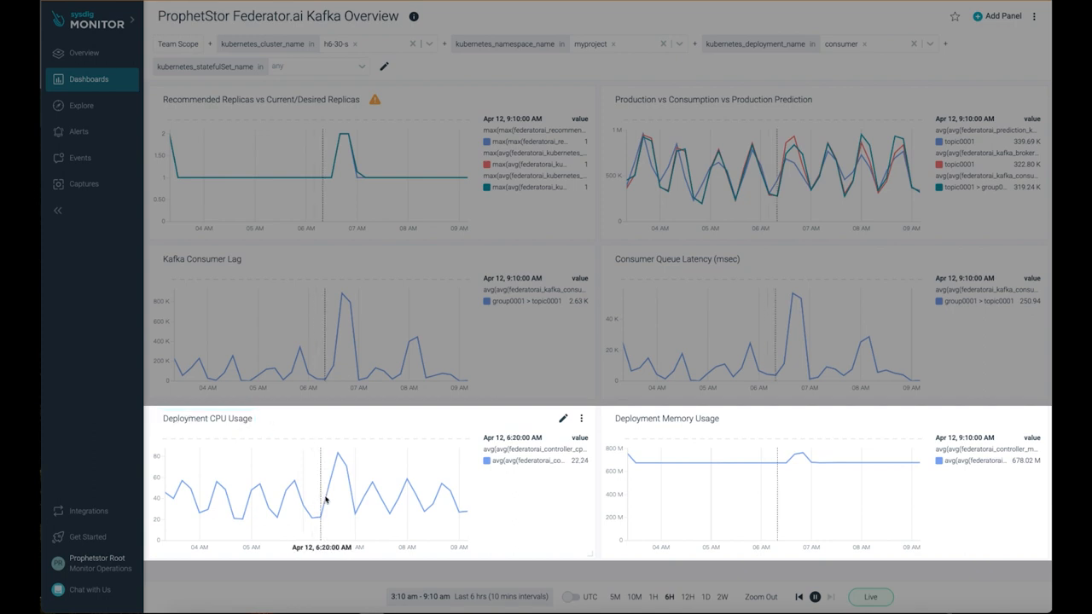
mouse_move(343, 449)
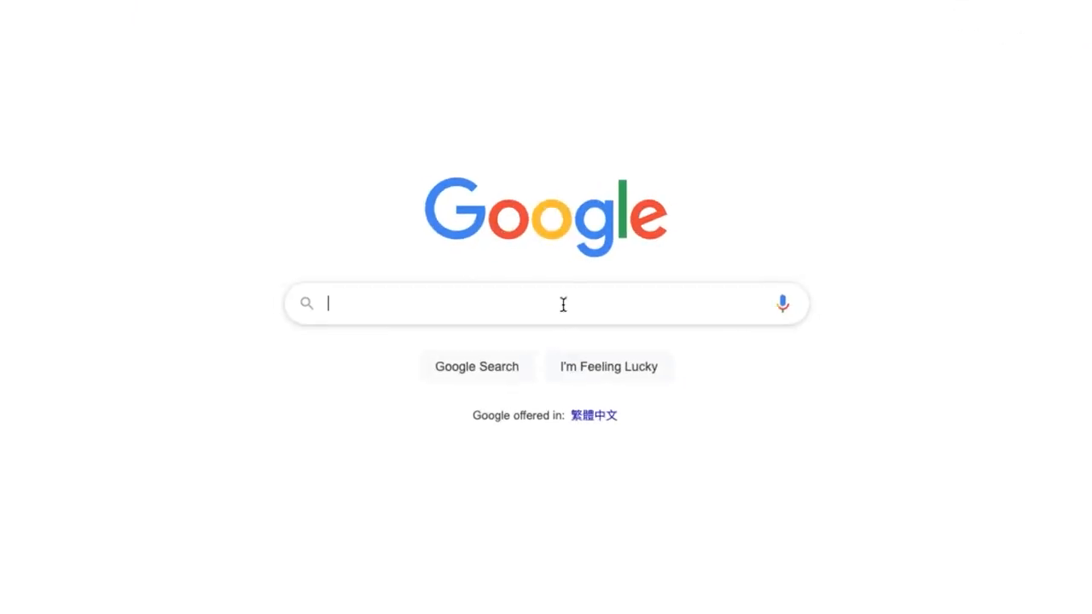
type("www.prophetstor.com")
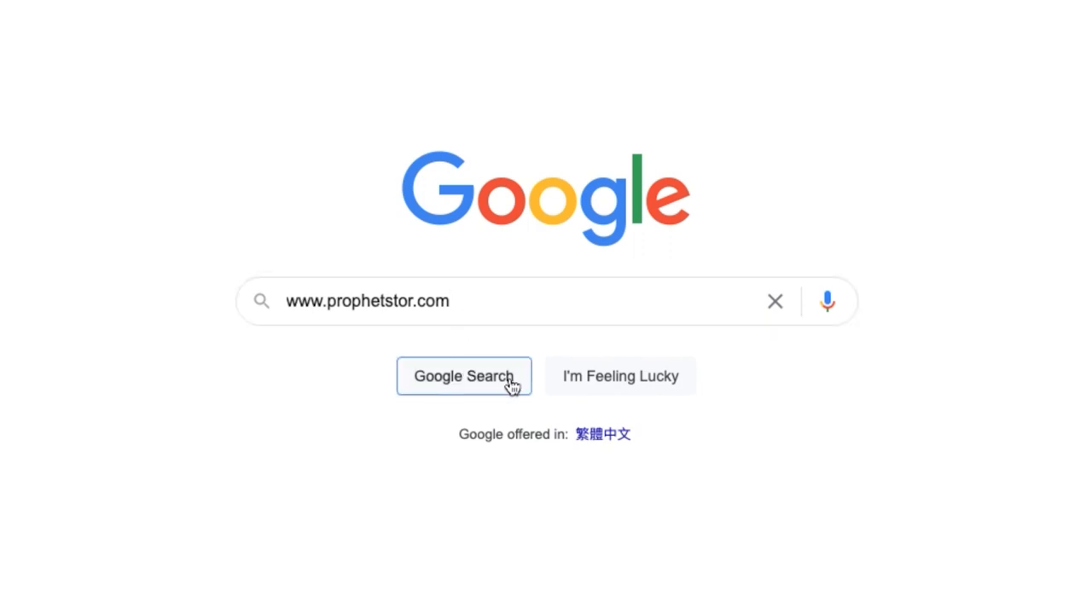
left_click(464, 377)
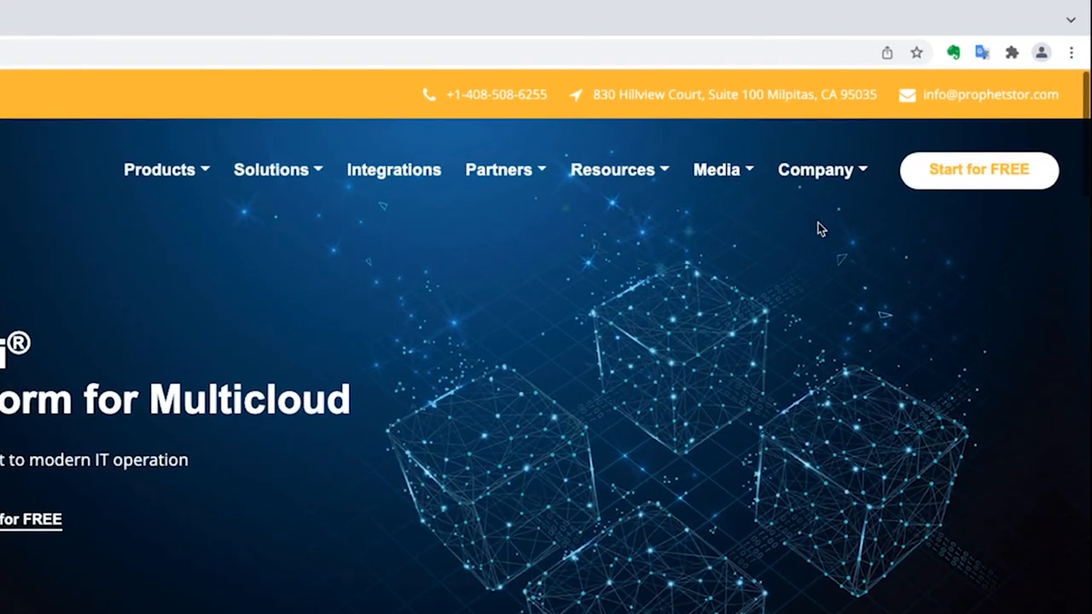